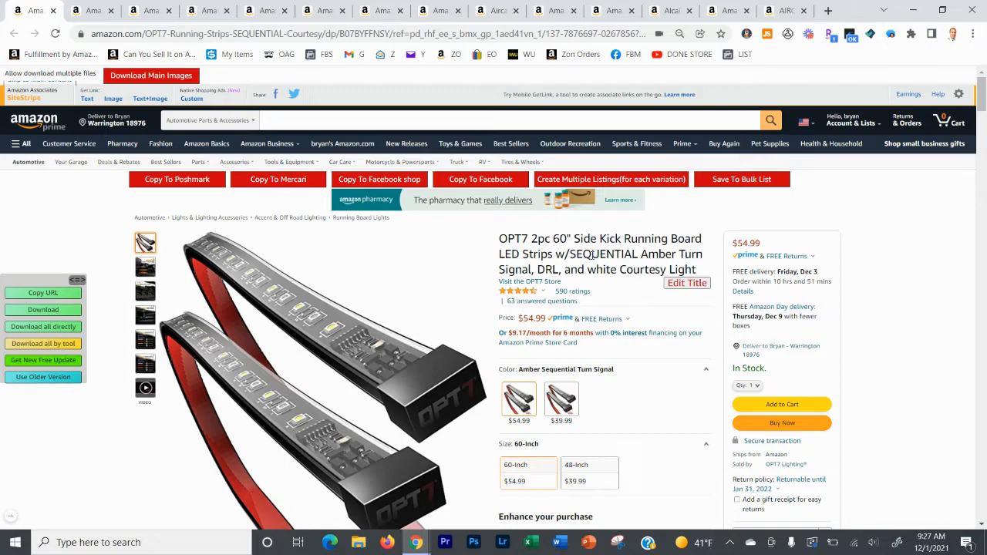
mouse_move(589, 252)
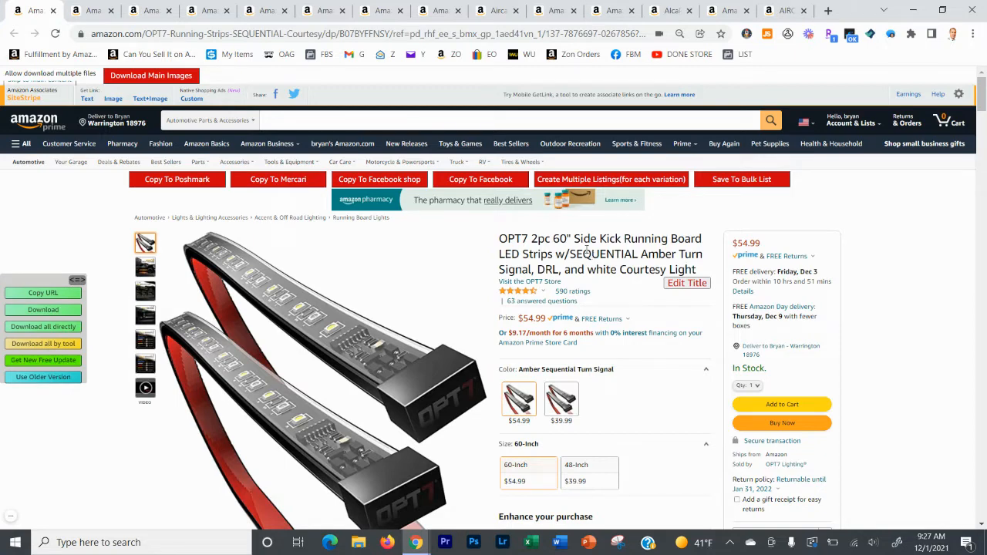
mouse_move(475, 191)
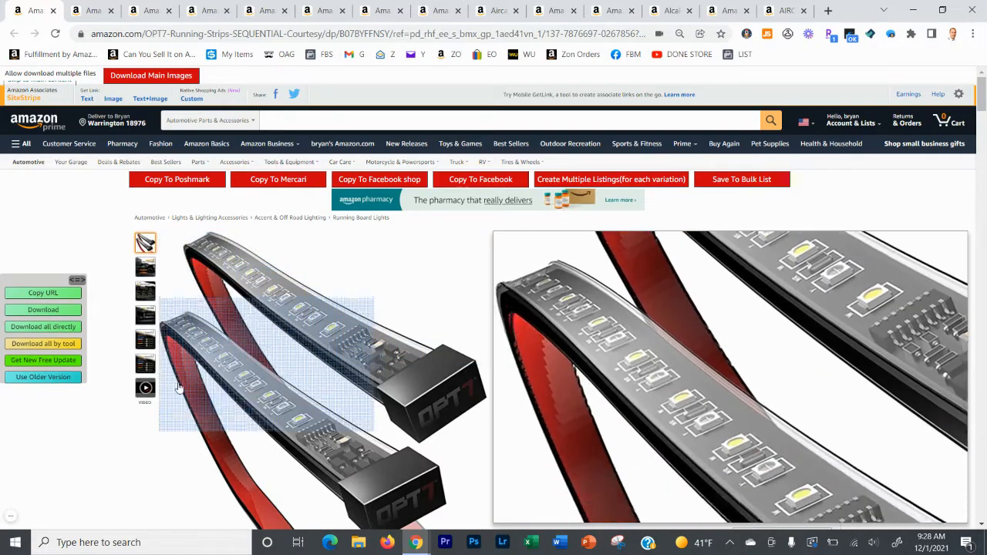
Send the OPT7 running board strips to a Marketplace listing and paste the copied product data into its fields
scroll("down", 3)
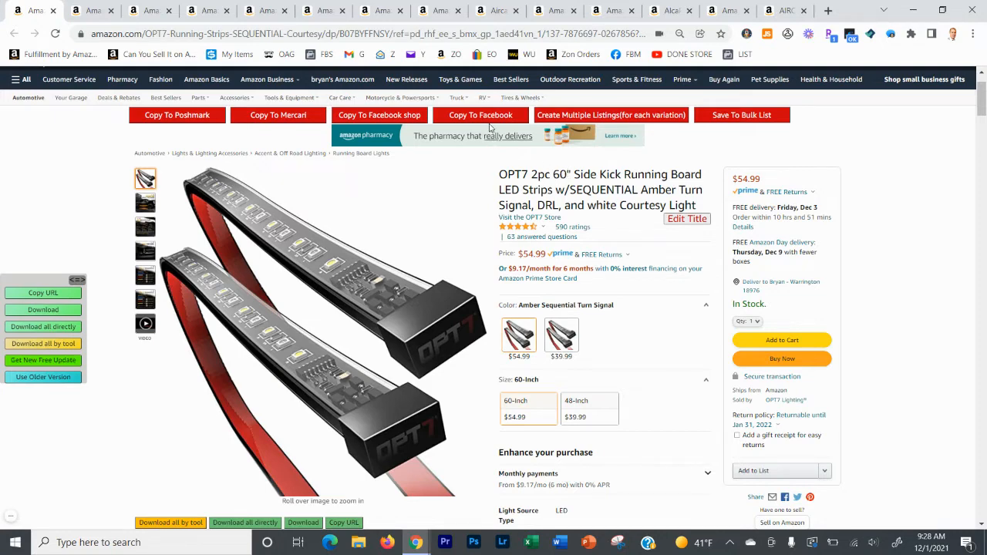
mouse_move(490, 126)
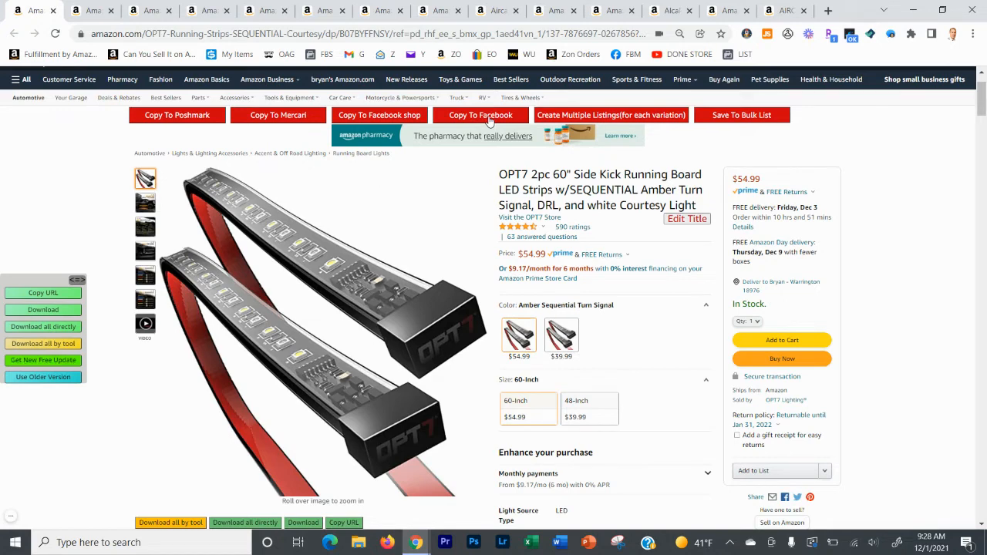
left_click(481, 114)
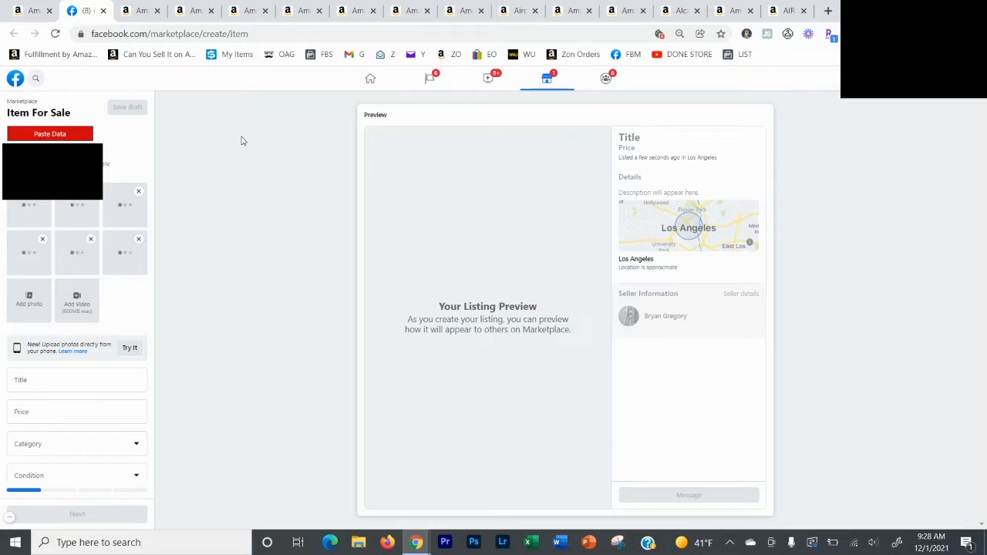
left_click(49, 133)
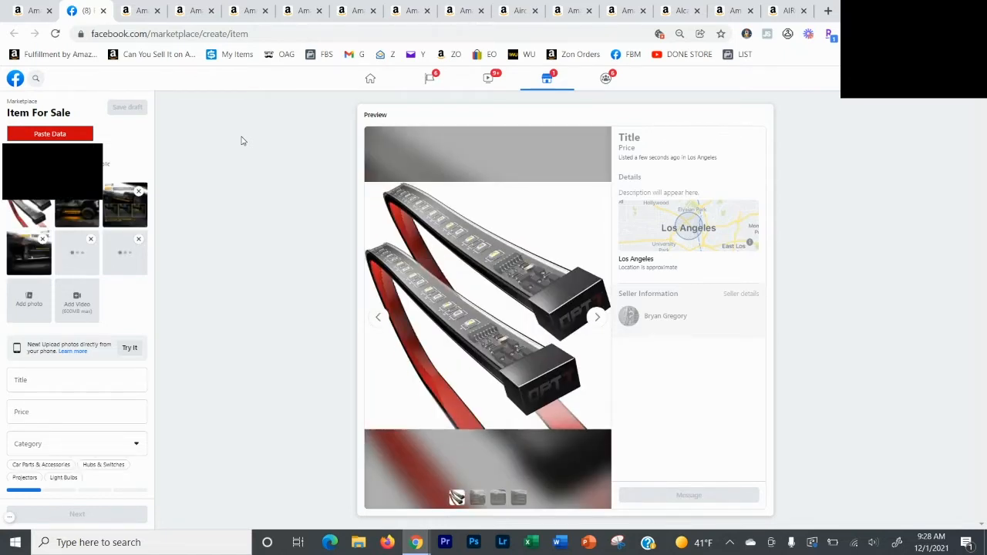
Leave the filled draft and return to an Amazon product page for the OPT7 rock light
left_click(142, 9)
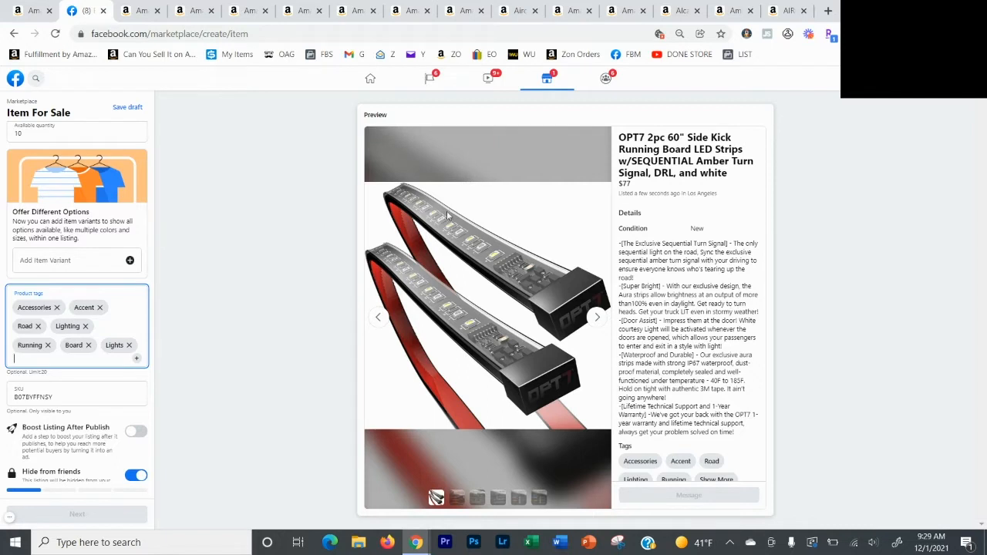
mouse_move(104, 508)
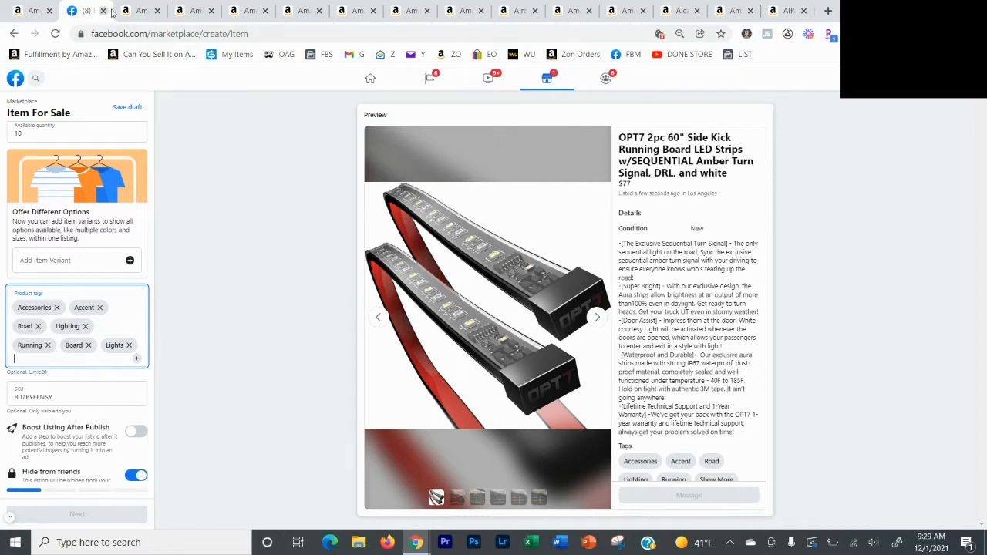
left_click(139, 9)
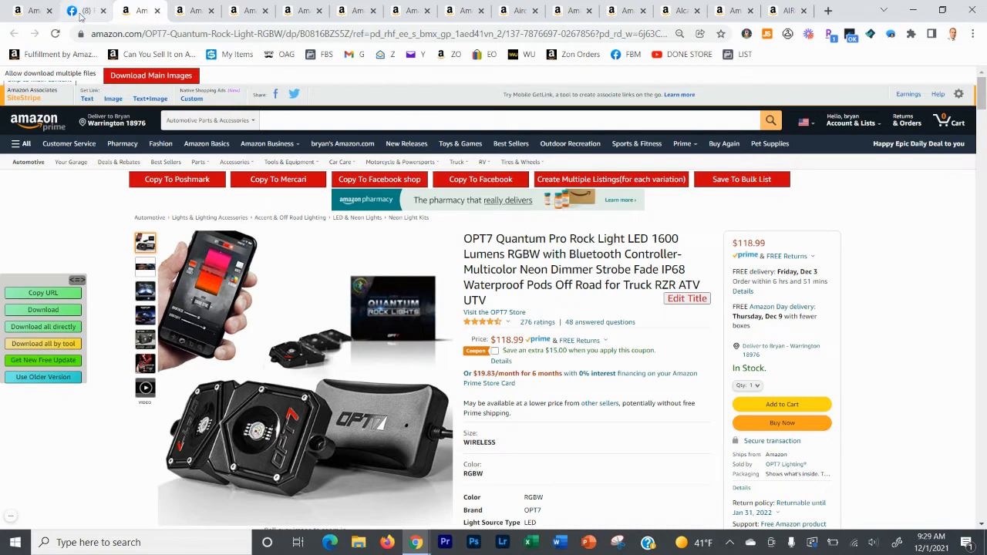
mouse_move(71, 9)
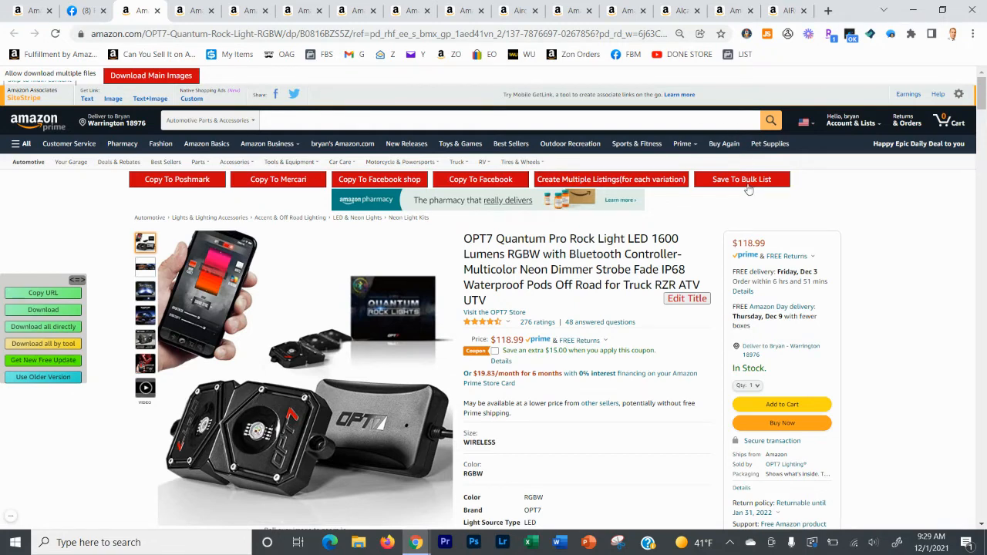
mouse_move(738, 189)
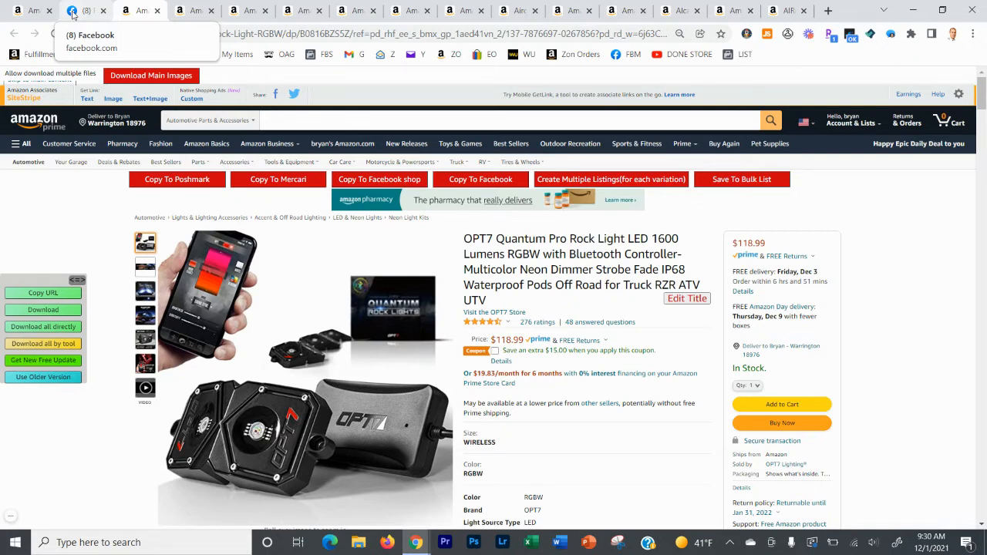
Switch from the Rock Light product page to the Facebook Marketplace strips draft
left_click(85, 9)
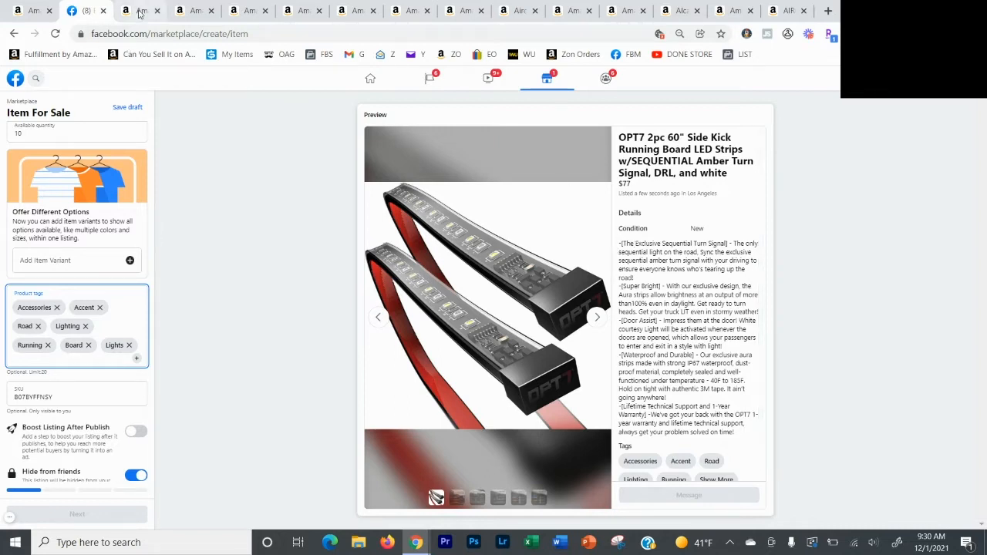
Return from the Marketplace draft to the OPT7 Quantum Pro Rock Light Amazon page
left_click(135, 11)
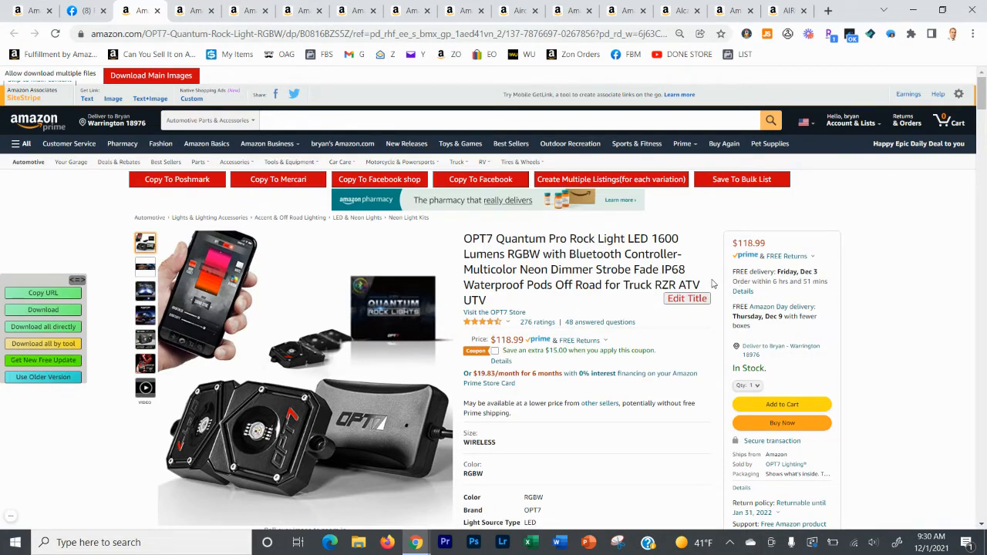
mouse_move(708, 281)
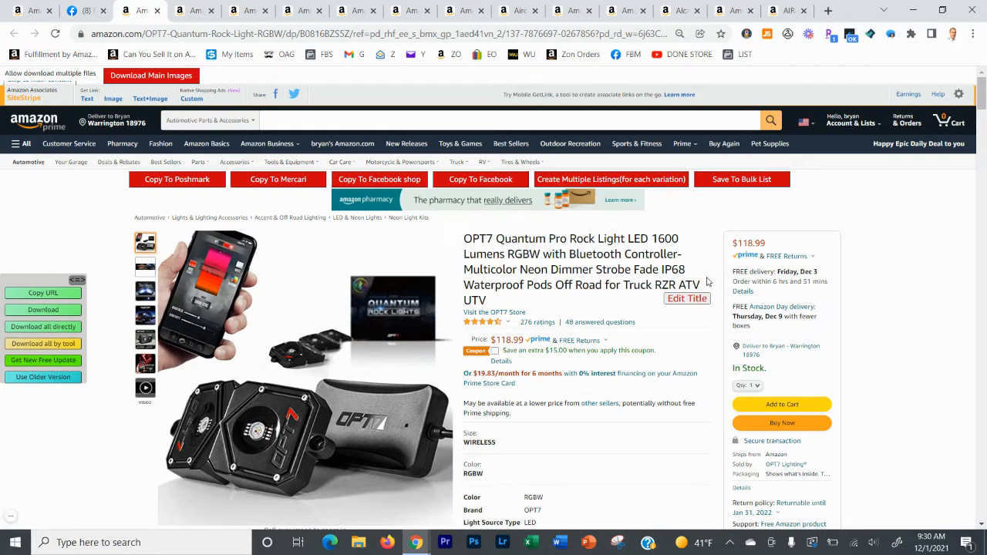
mouse_move(697, 280)
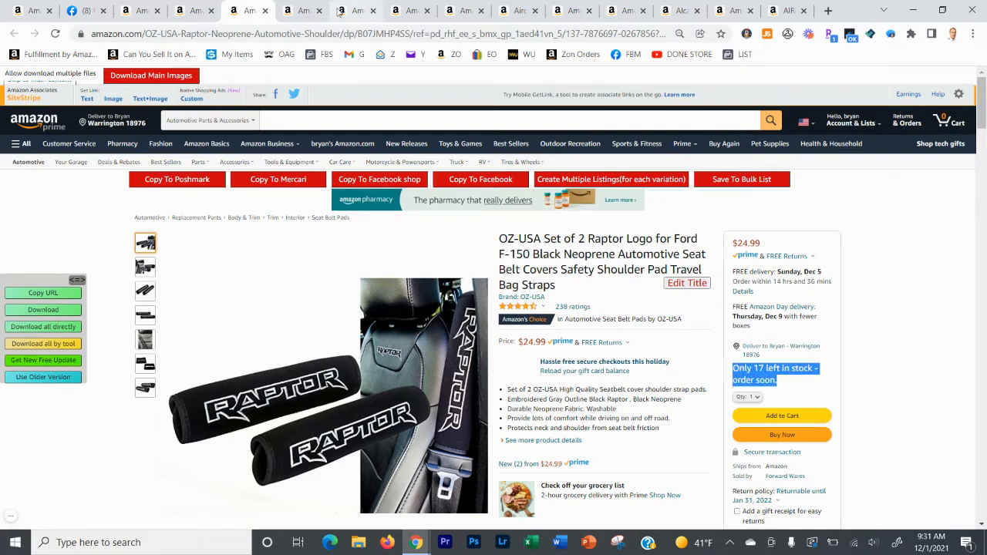
mouse_move(248, 11)
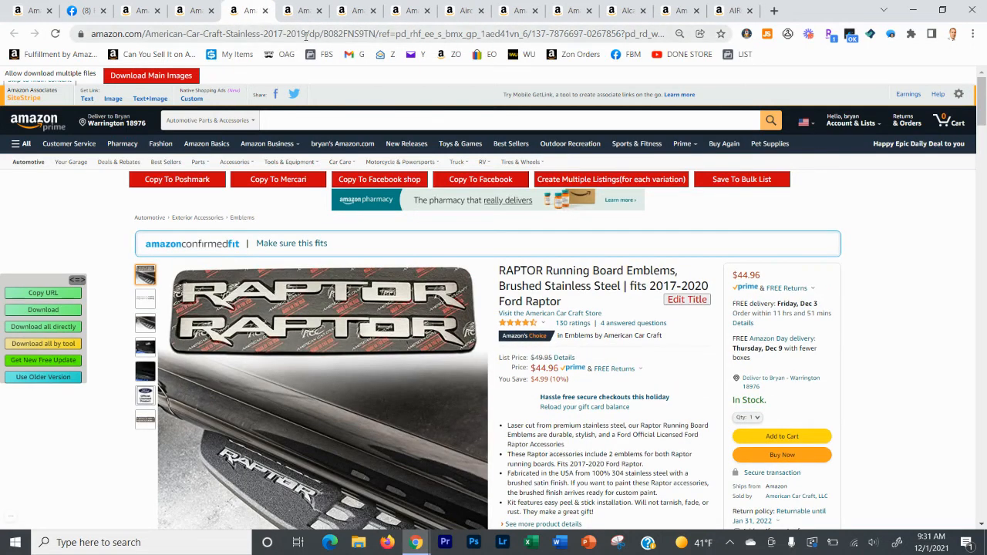
Move through the Tacoma door handle trim tab to reach the LASIEYO mini cordless chainsaw page
left_click(302, 11)
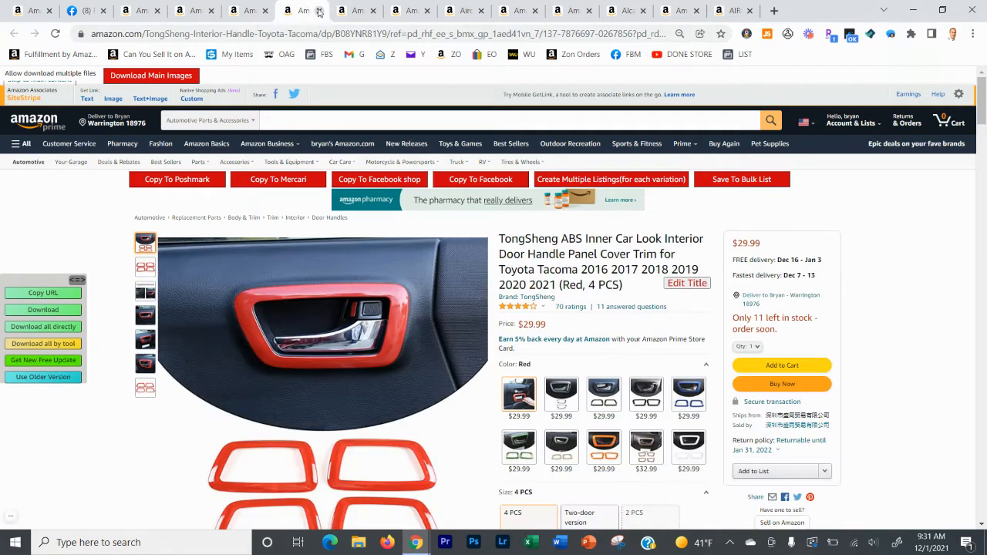
left_click(355, 9)
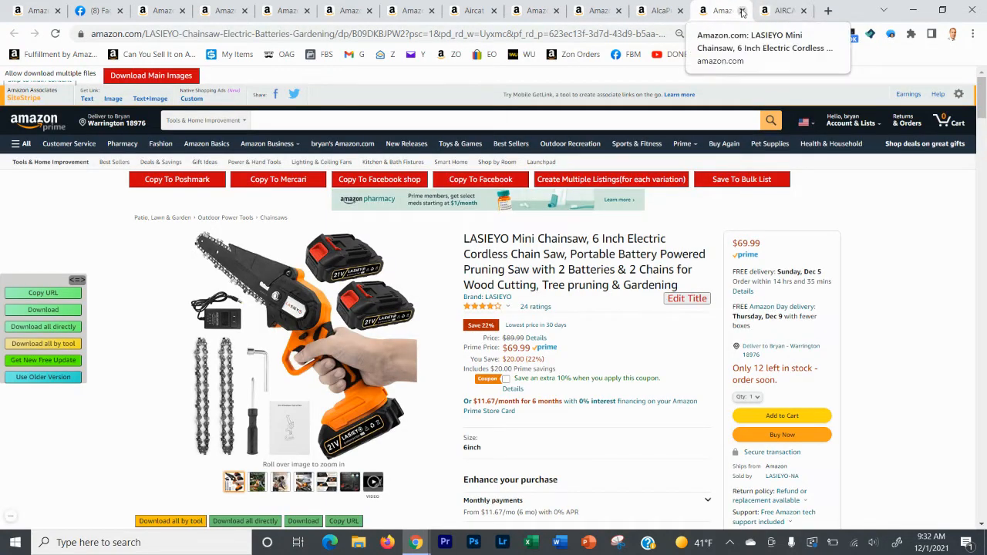
Save the rock light and Raptor emblems products to the ZDrop bulk list and move to the next product page
left_click(774, 9)
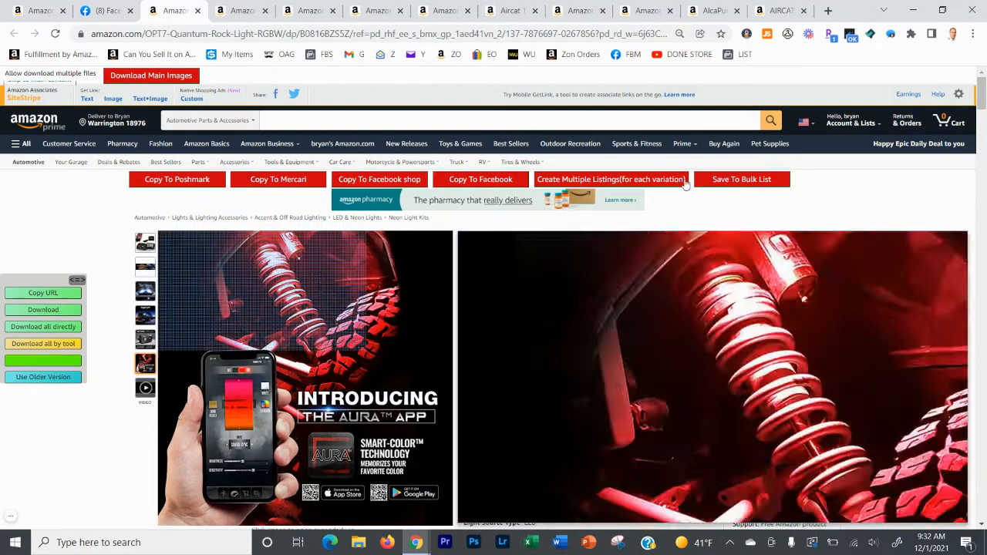
left_click(239, 9)
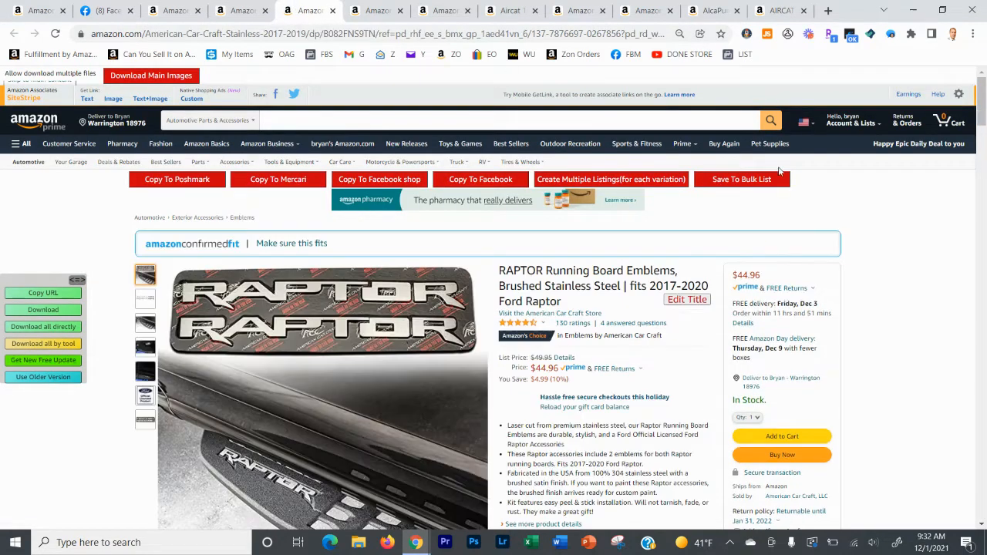
left_click(145, 419)
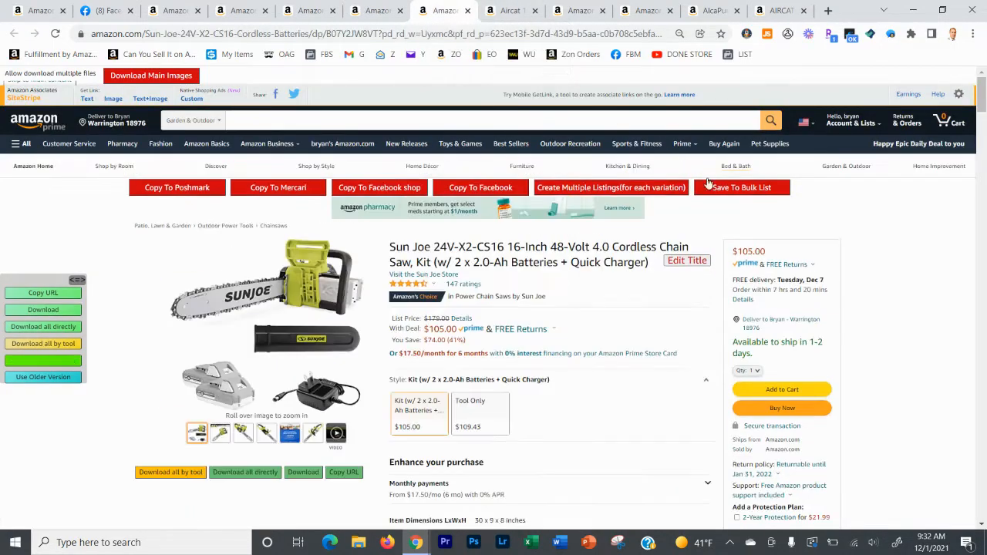
mouse_move(510, 11)
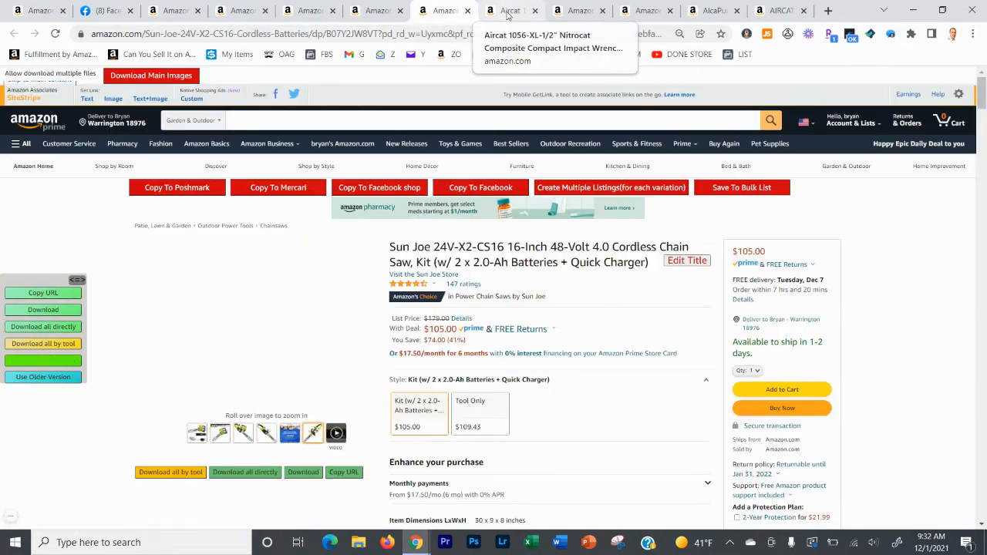
left_click(508, 9)
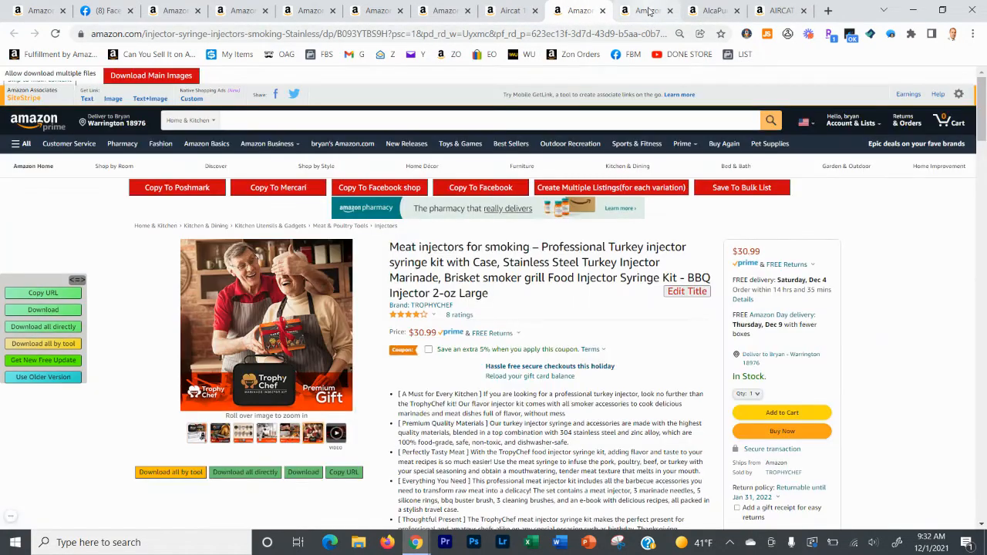
Step through the hedge trimmer, water filter and AIRCAT impact wrench product pages
left_click(644, 9)
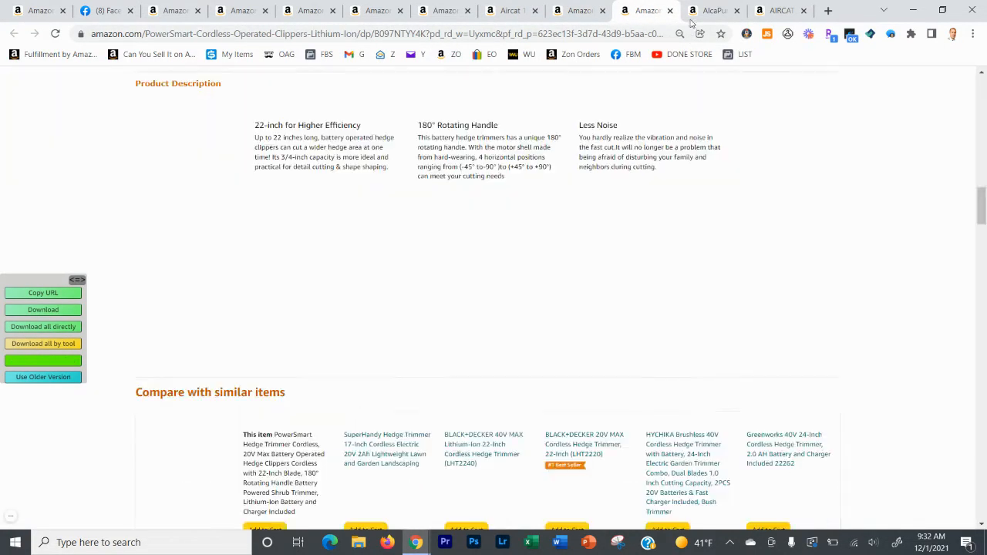
scroll("up", 3)
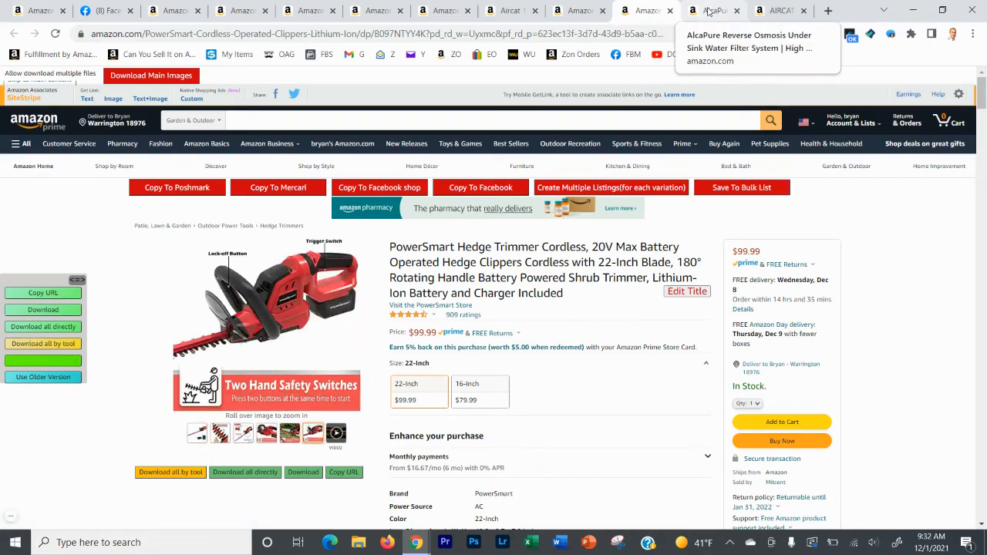
left_click(709, 9)
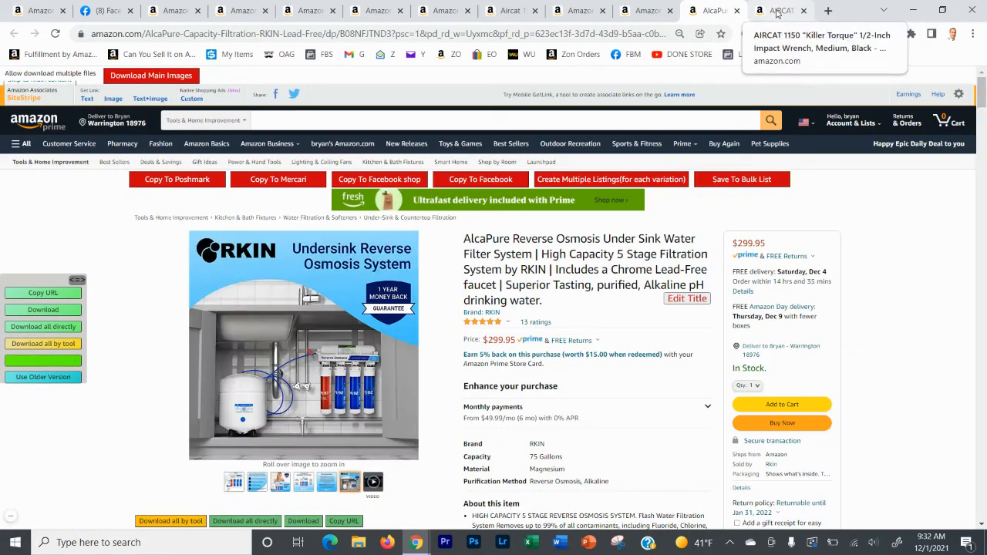
left_click(780, 9)
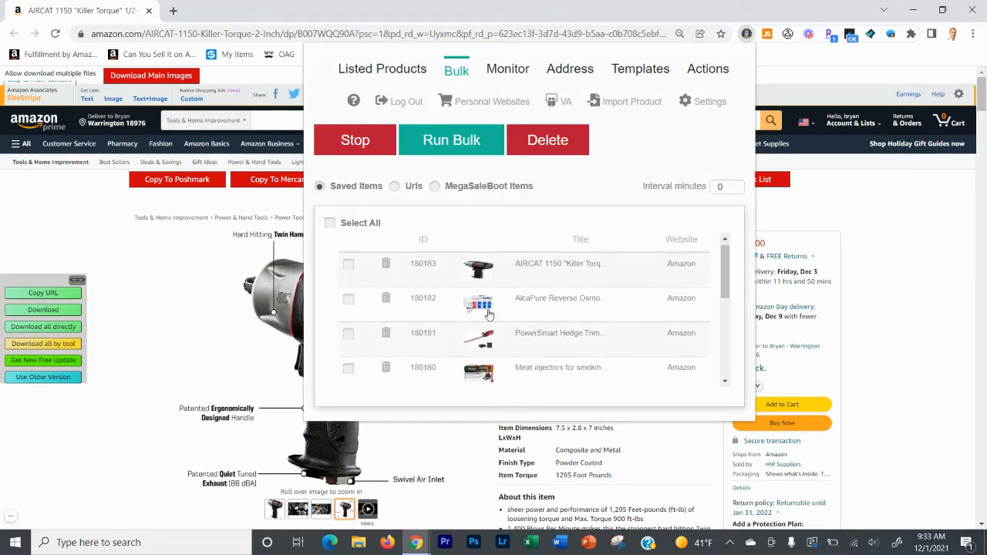
mouse_move(481, 308)
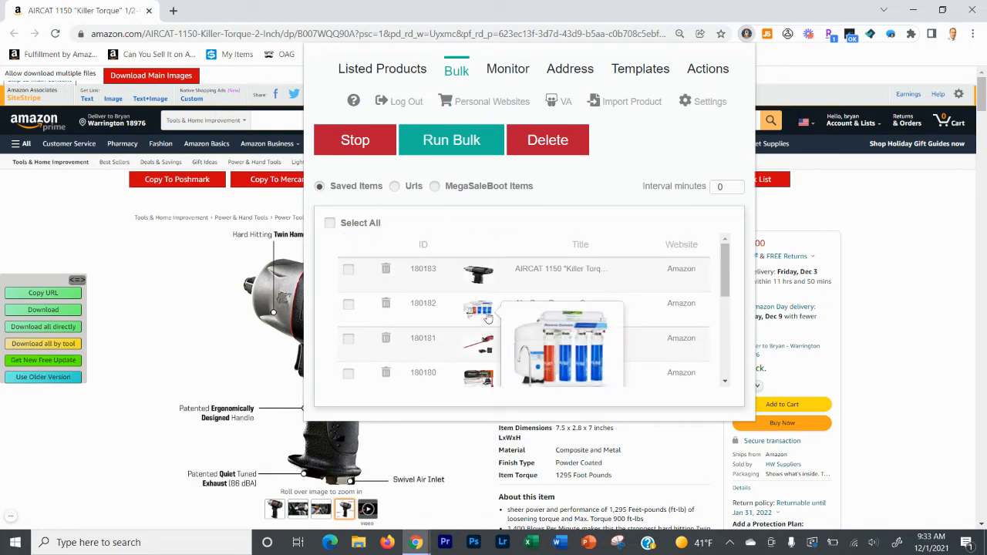
mouse_move(528, 290)
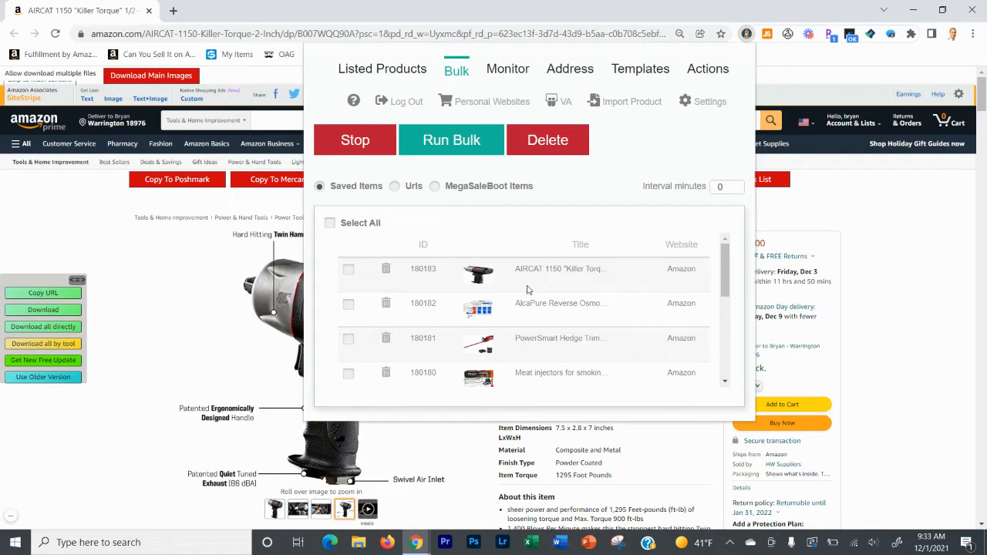
mouse_move(703, 107)
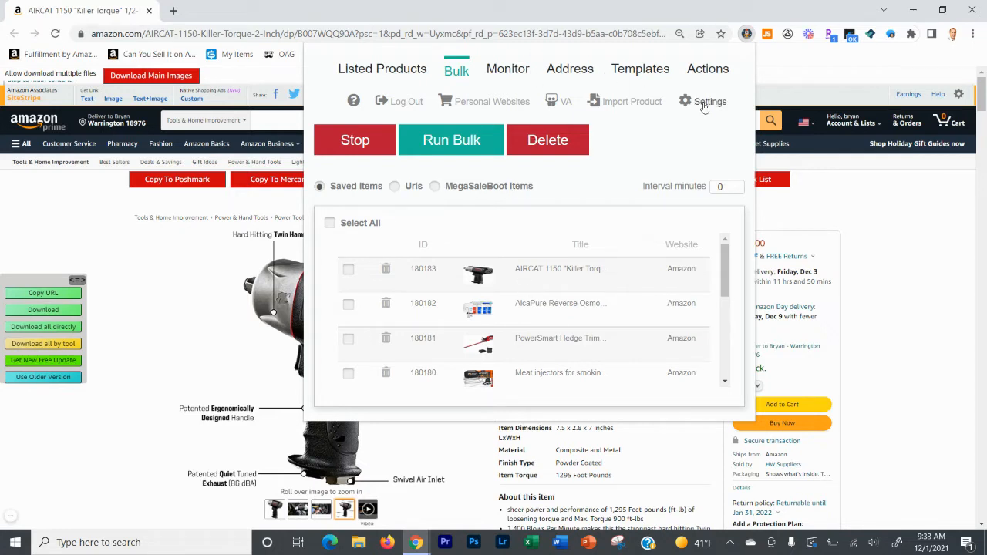
Set Run Bulk to FBMP in ZDrop's settings and save them
left_click(709, 101)
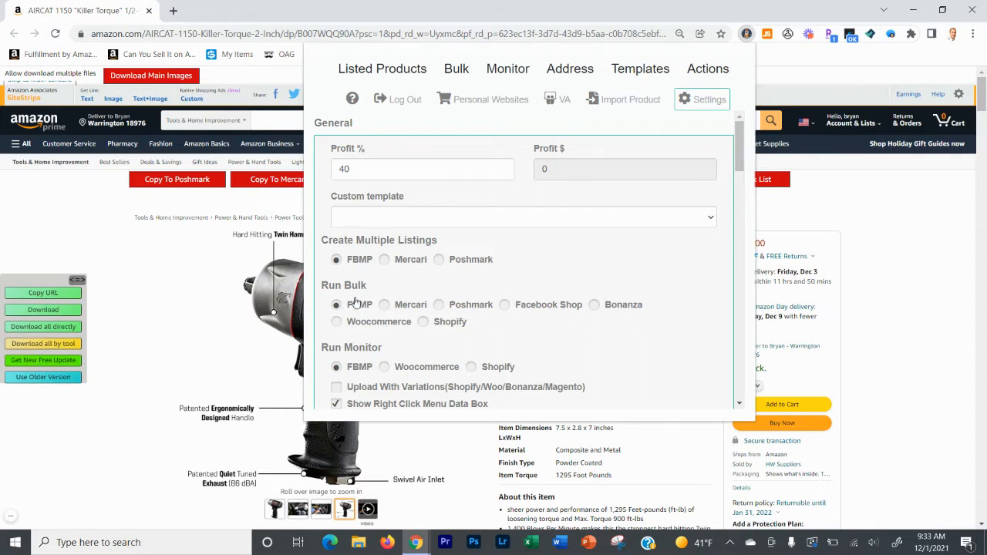
scroll("down", 3)
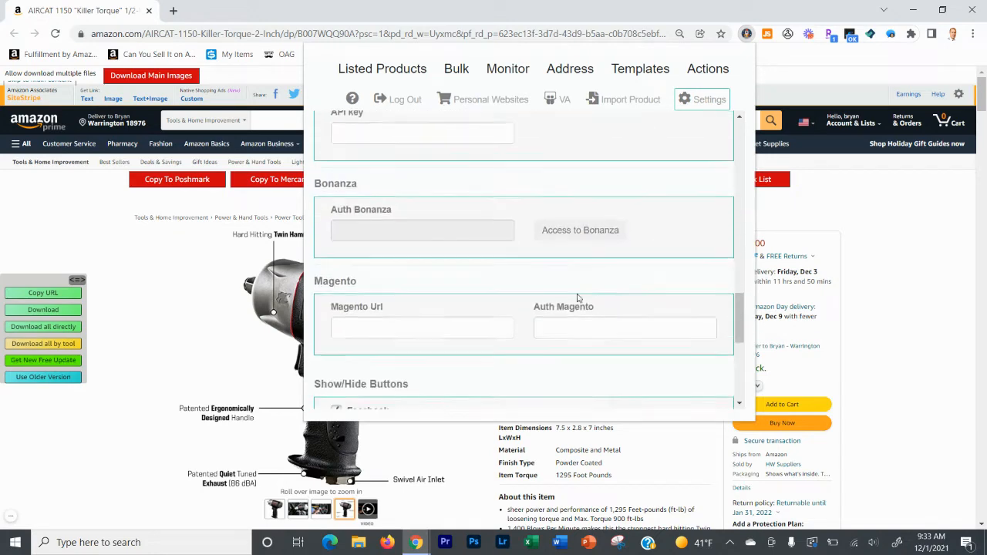
scroll("down", 3)
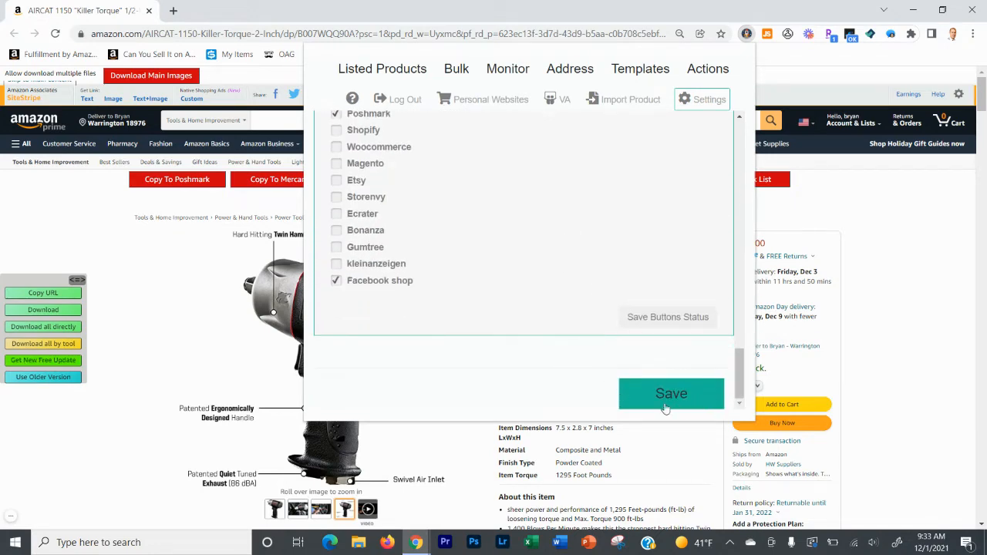
left_click(457, 67)
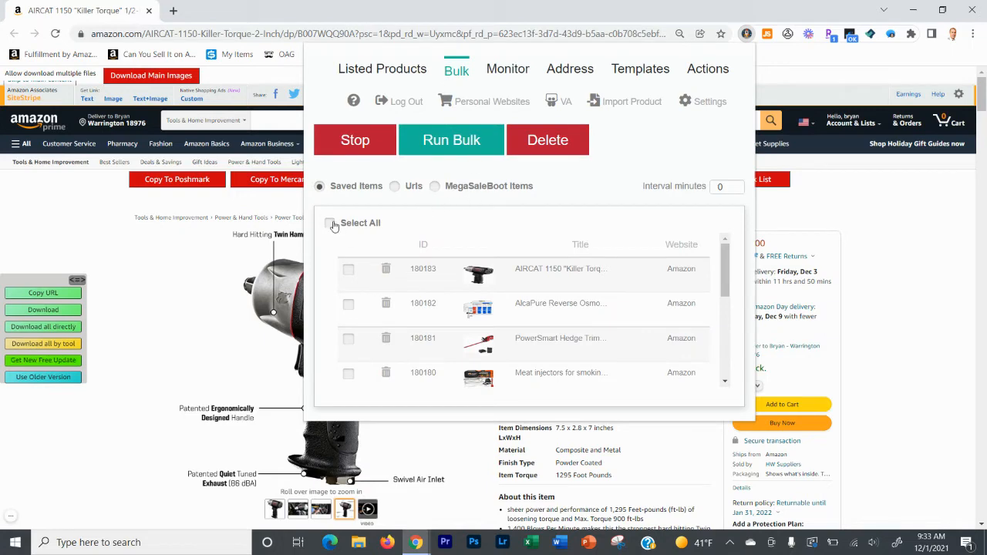
Select all saved products in the bulk list, then view another photo of the AIRCAT impact wrench
left_click(330, 222)
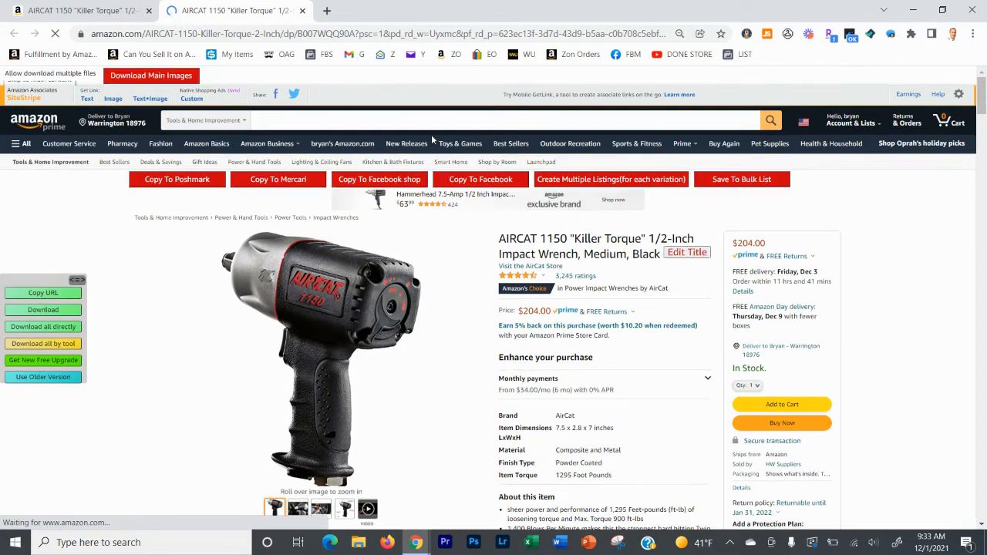
left_click(320, 509)
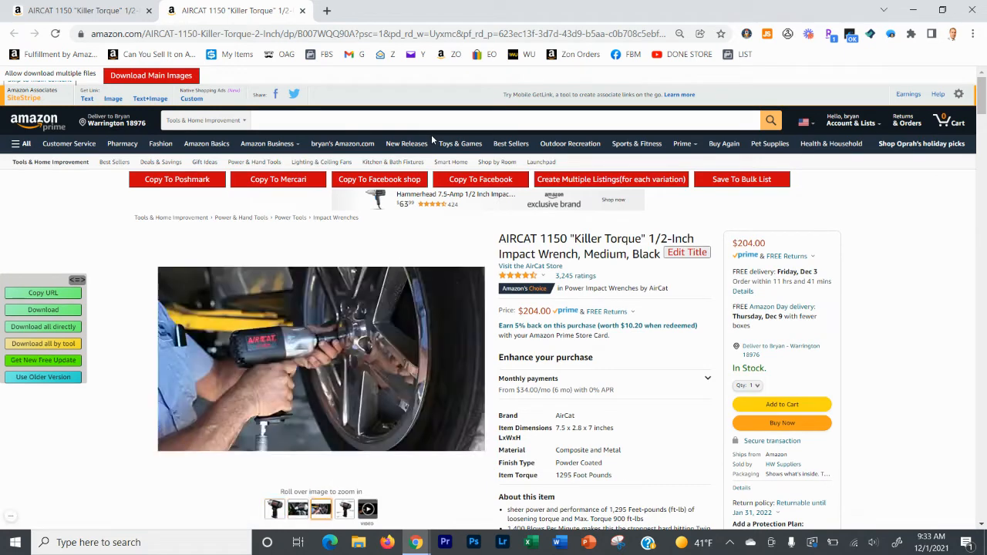